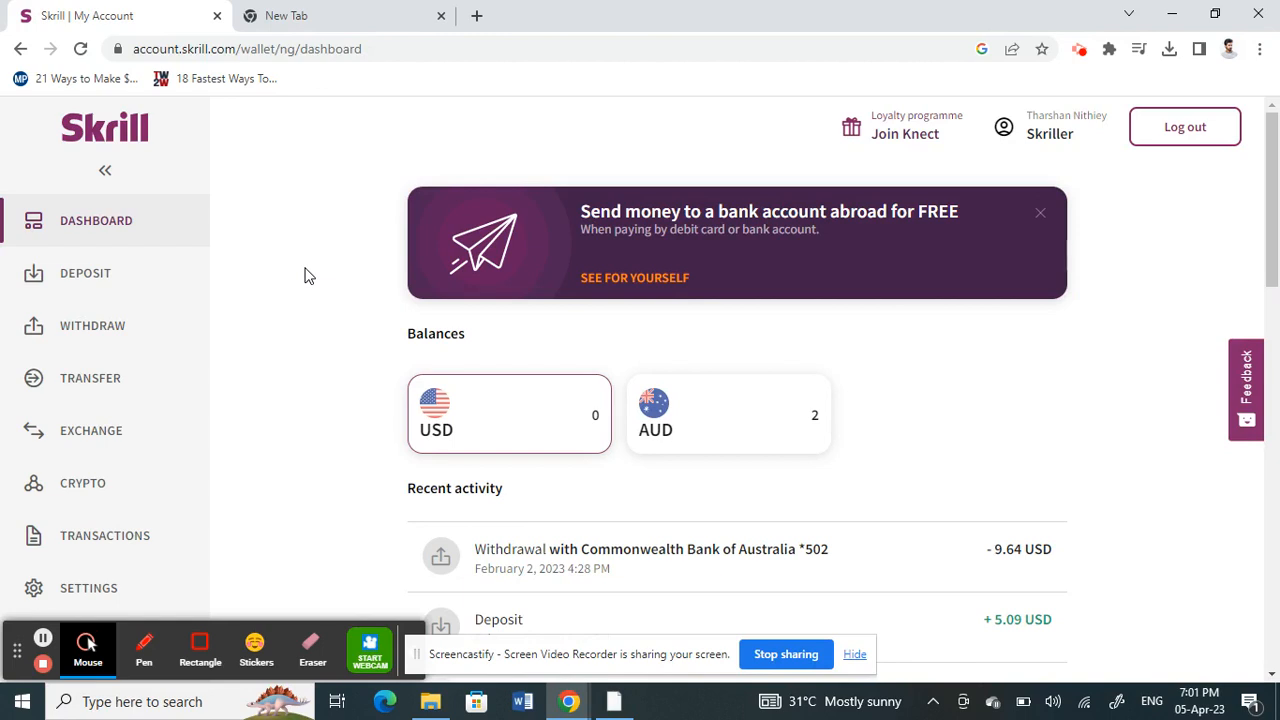
mouse_move(322, 298)
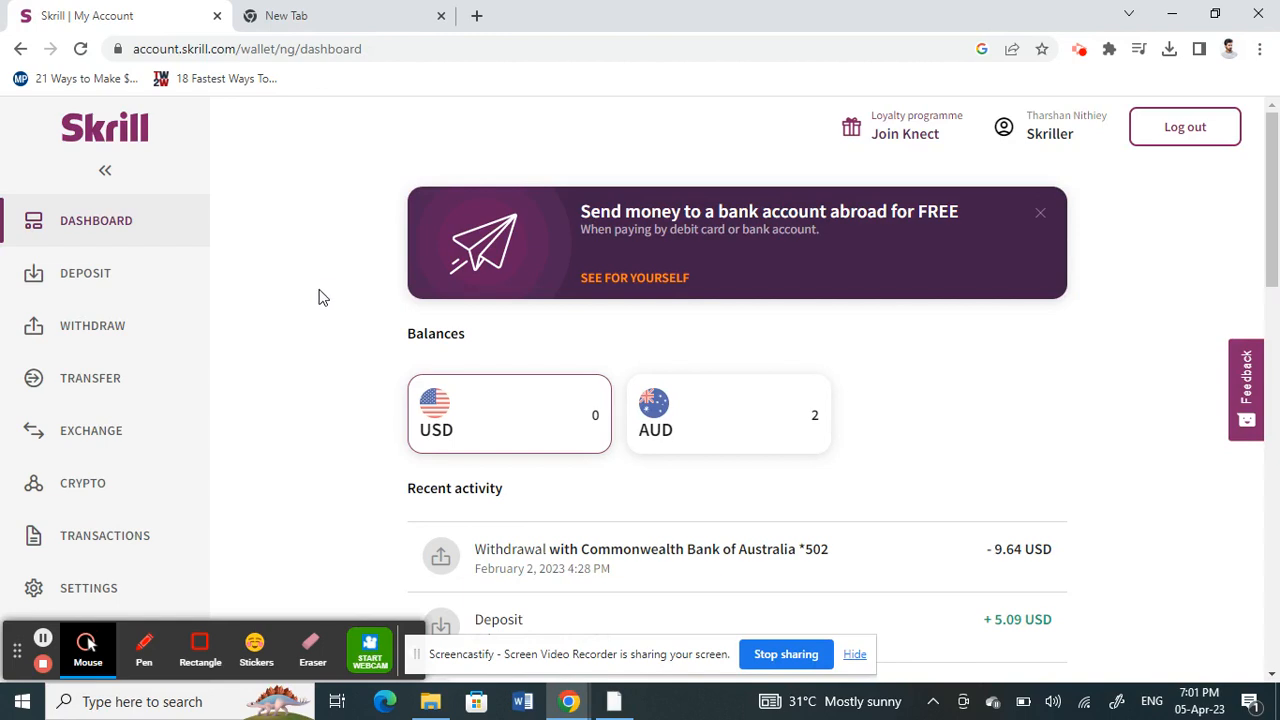
mouse_move(315, 196)
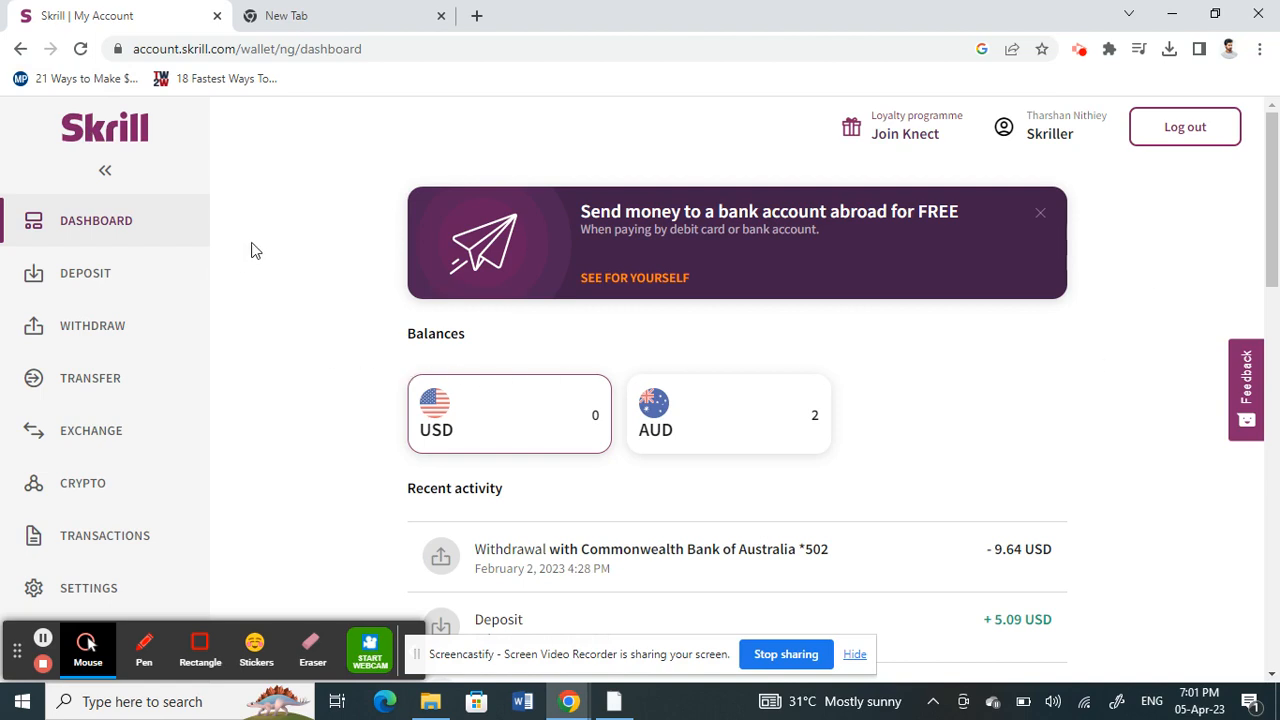
mouse_move(90, 385)
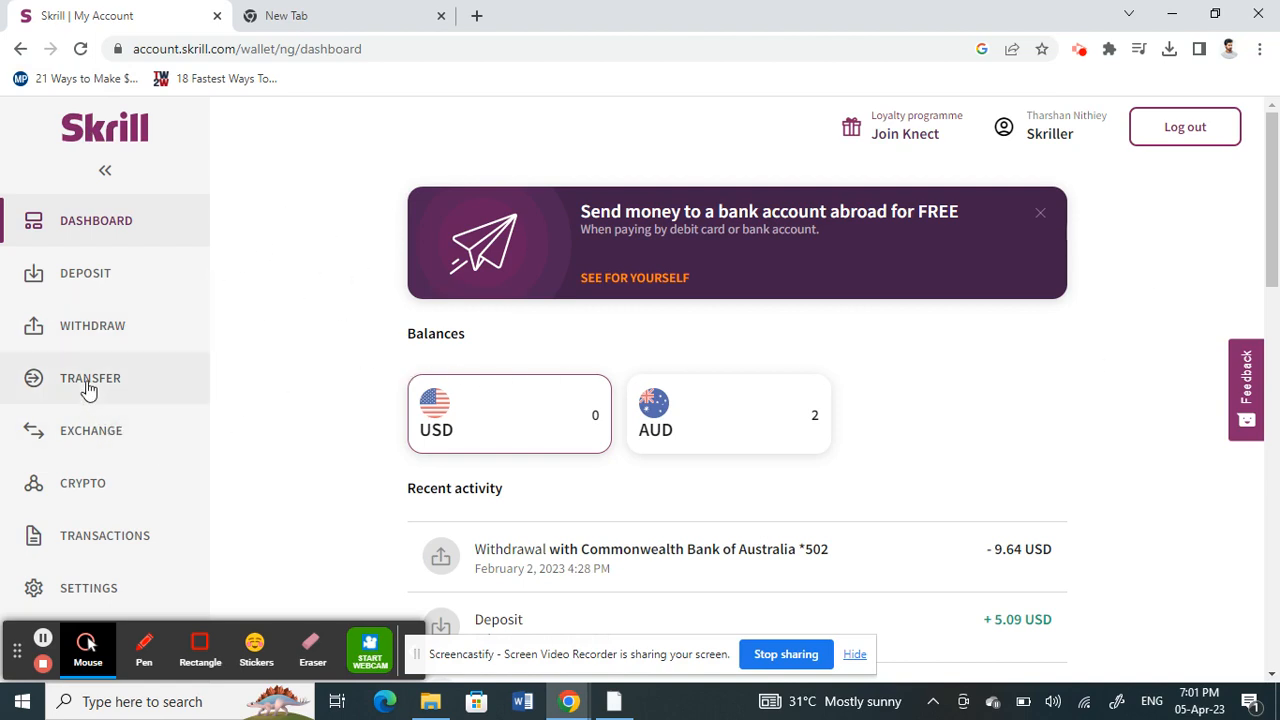
Go to the Transfer page and scroll down to the International money transfer option.
left_click(90, 378)
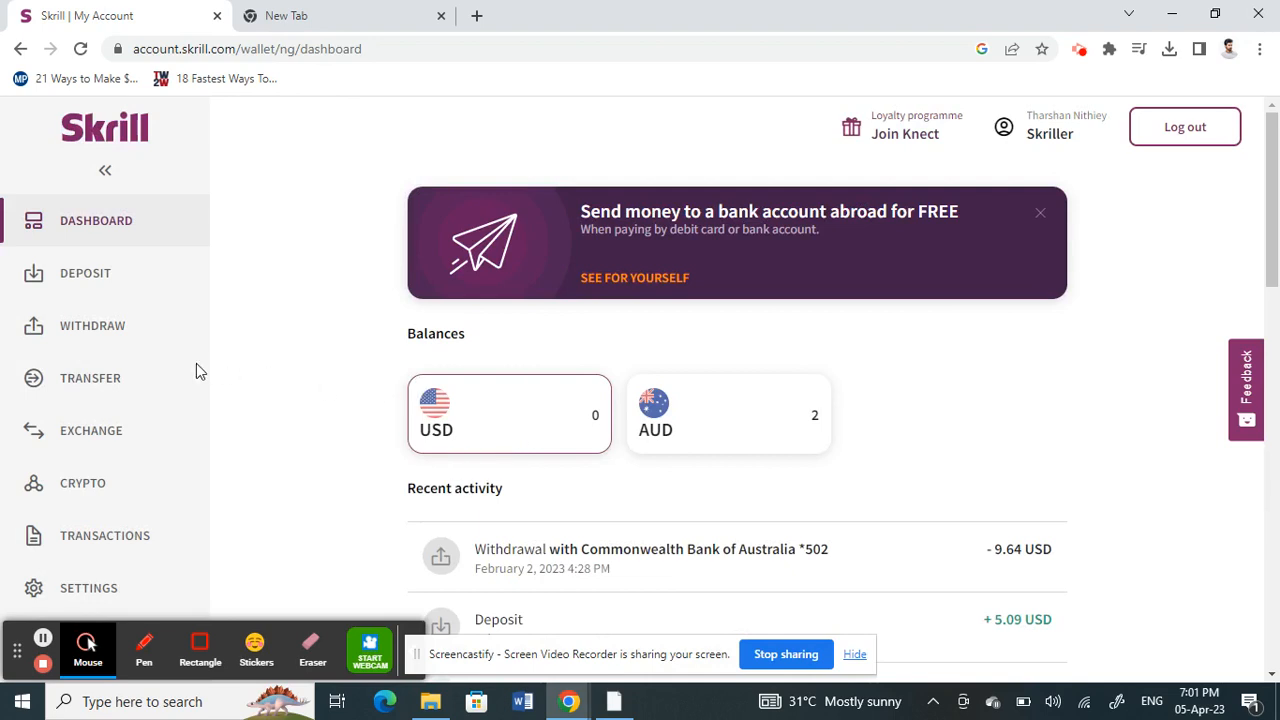
left_click(90, 378)
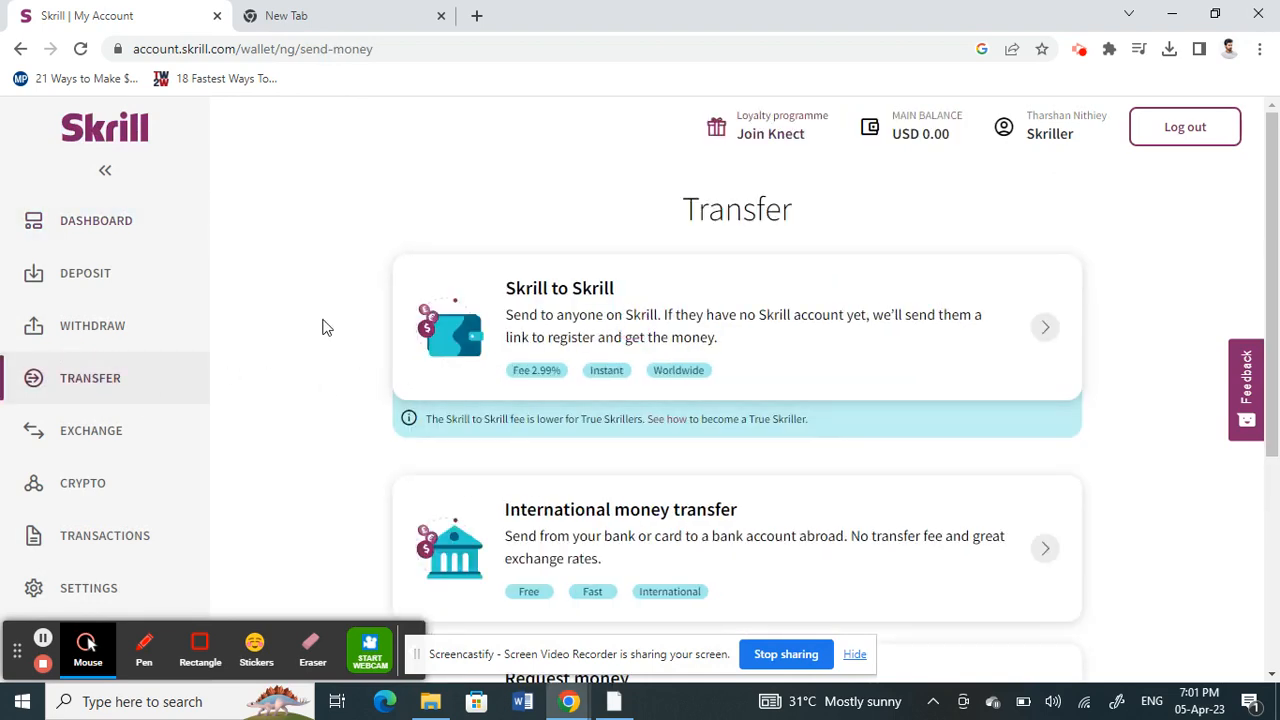
scroll("down", 3)
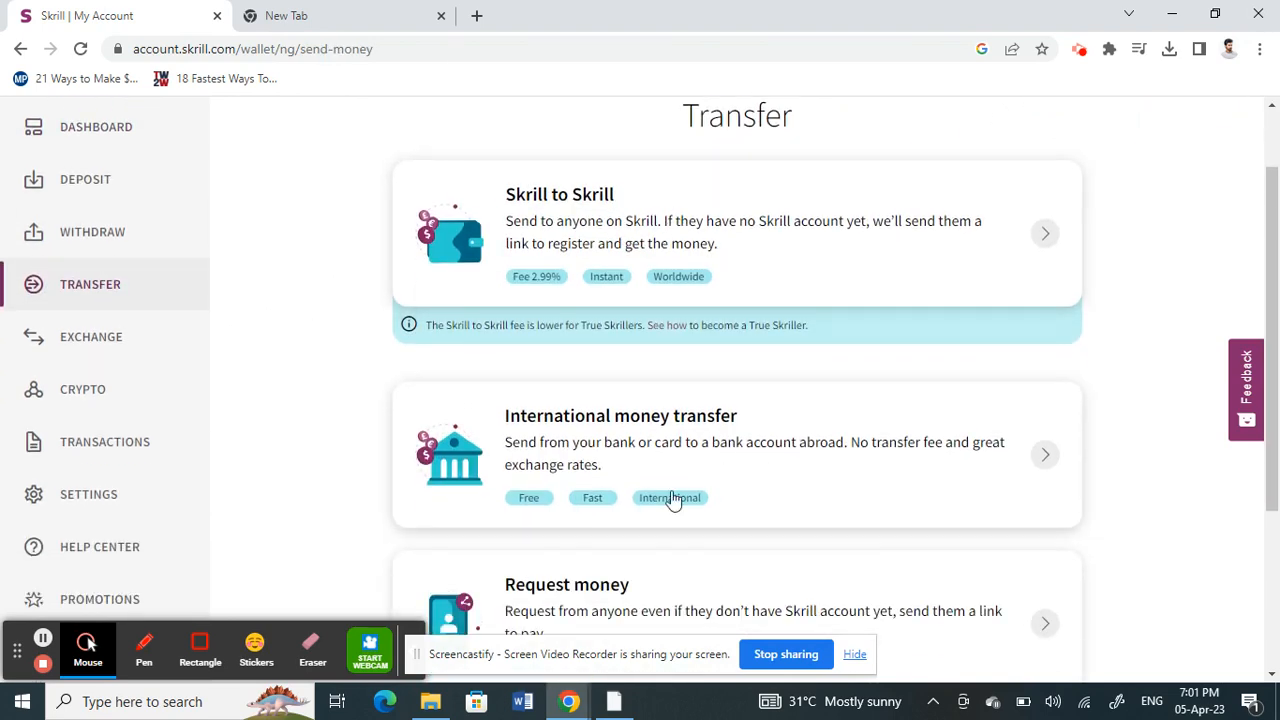
mouse_move(625, 423)
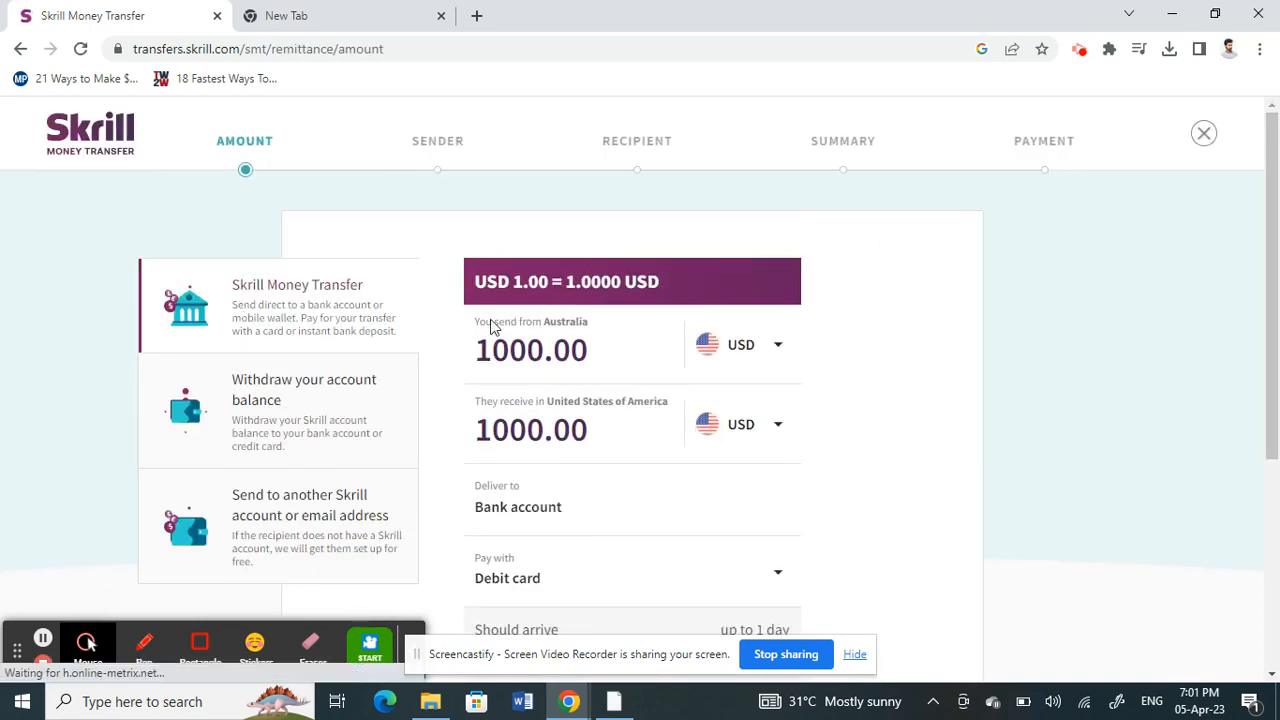
mouse_move(773, 367)
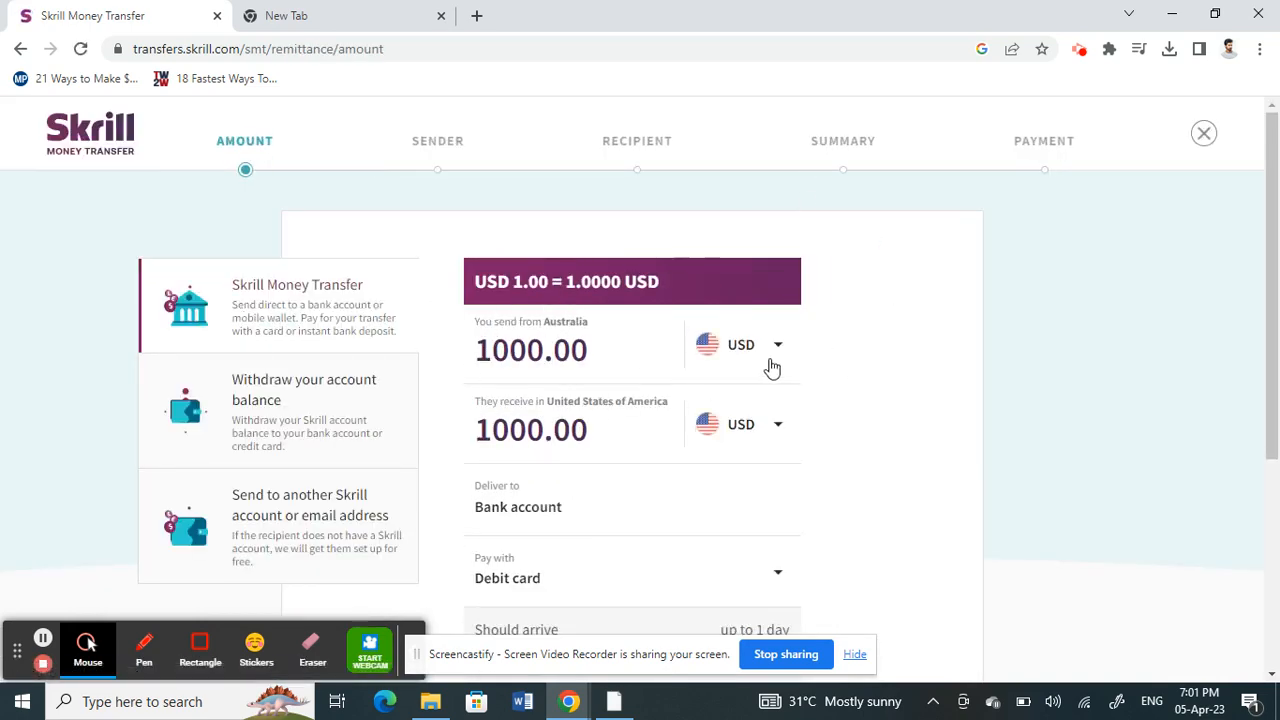
mouse_move(707, 373)
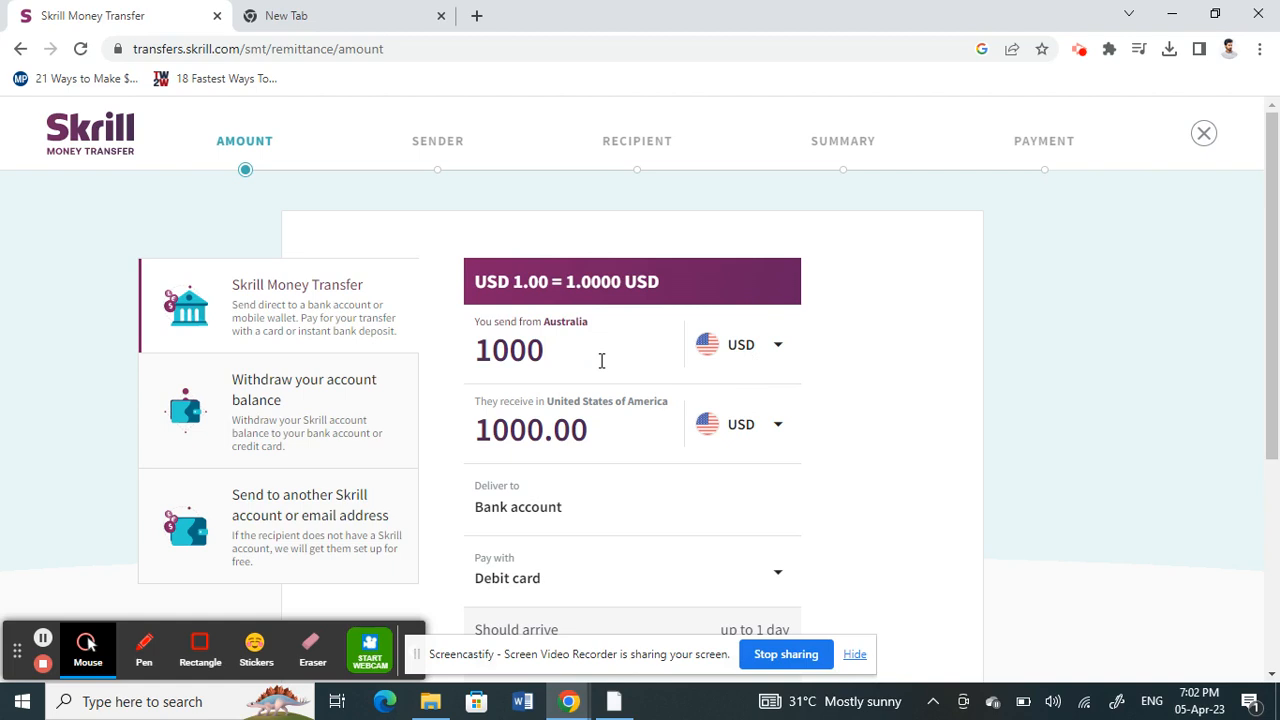
Enter 3.00 USD as the amount to send and show the receiving-currency list.
type("1.00")
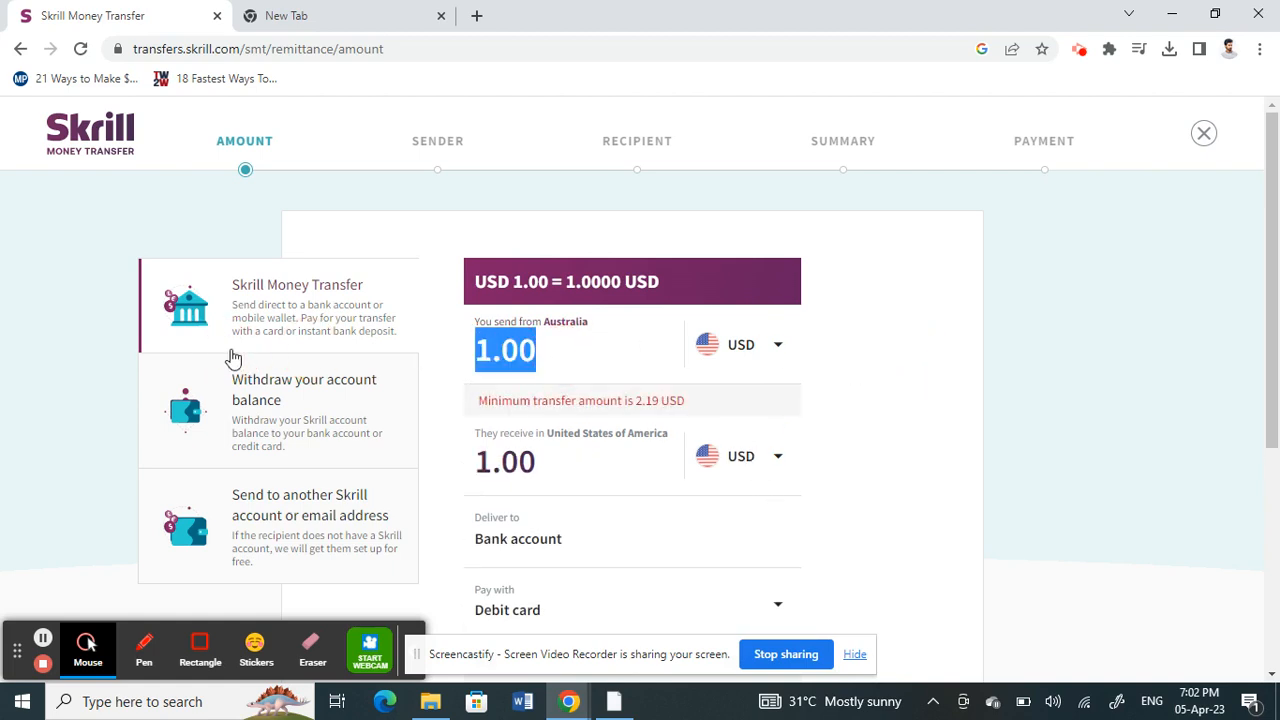
type("3.00")
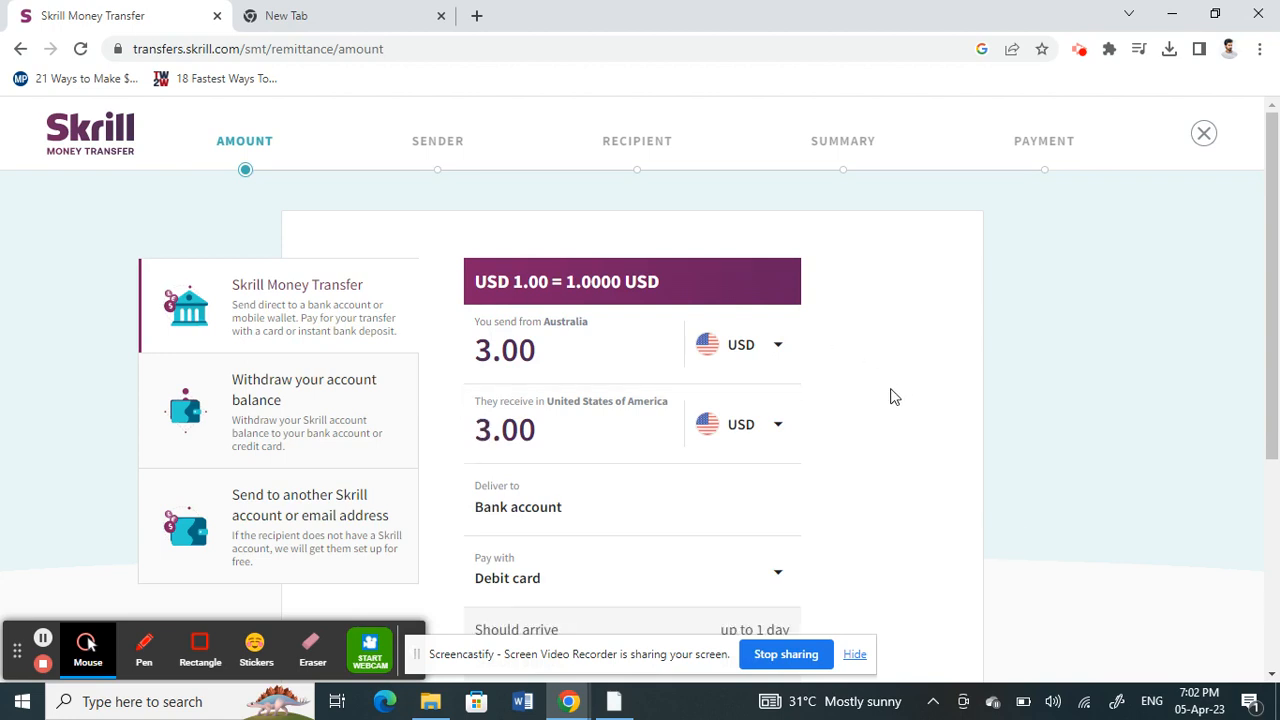
left_click(740, 424)
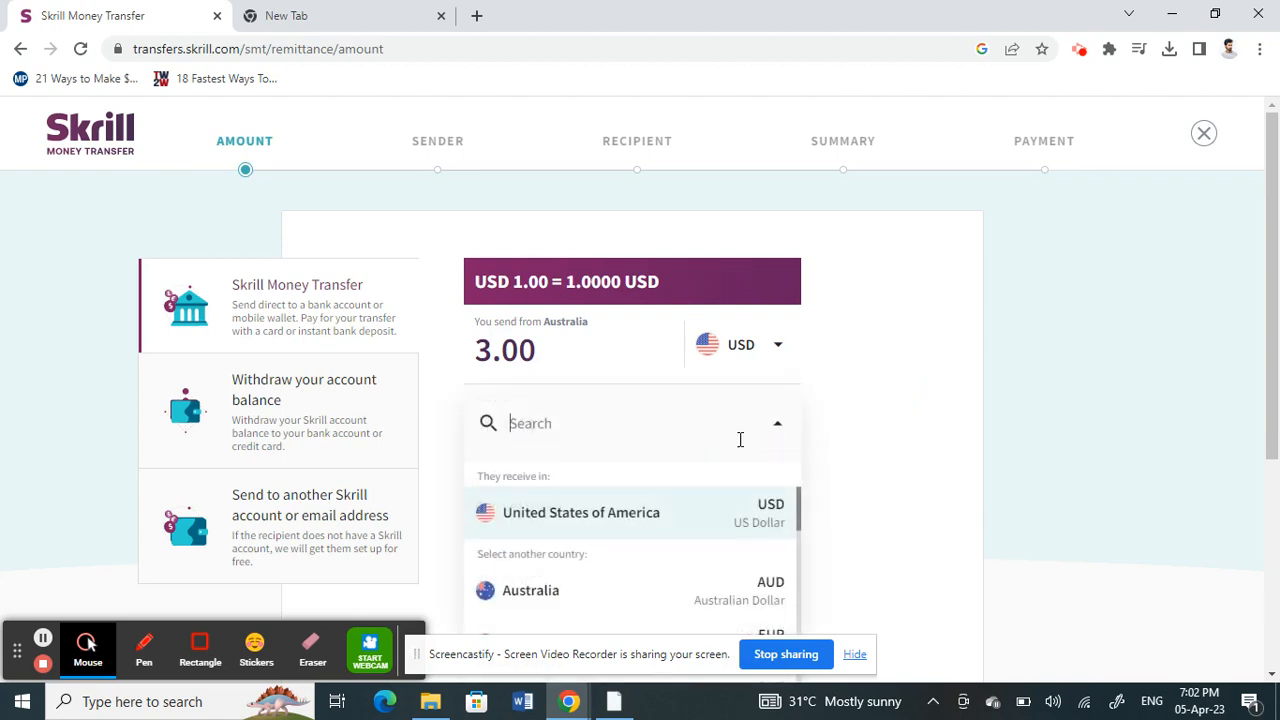
Choose Philippines (PHP) as the receiving country, converting 3.00 USD to 158.68 PHP.
scroll("down", 3)
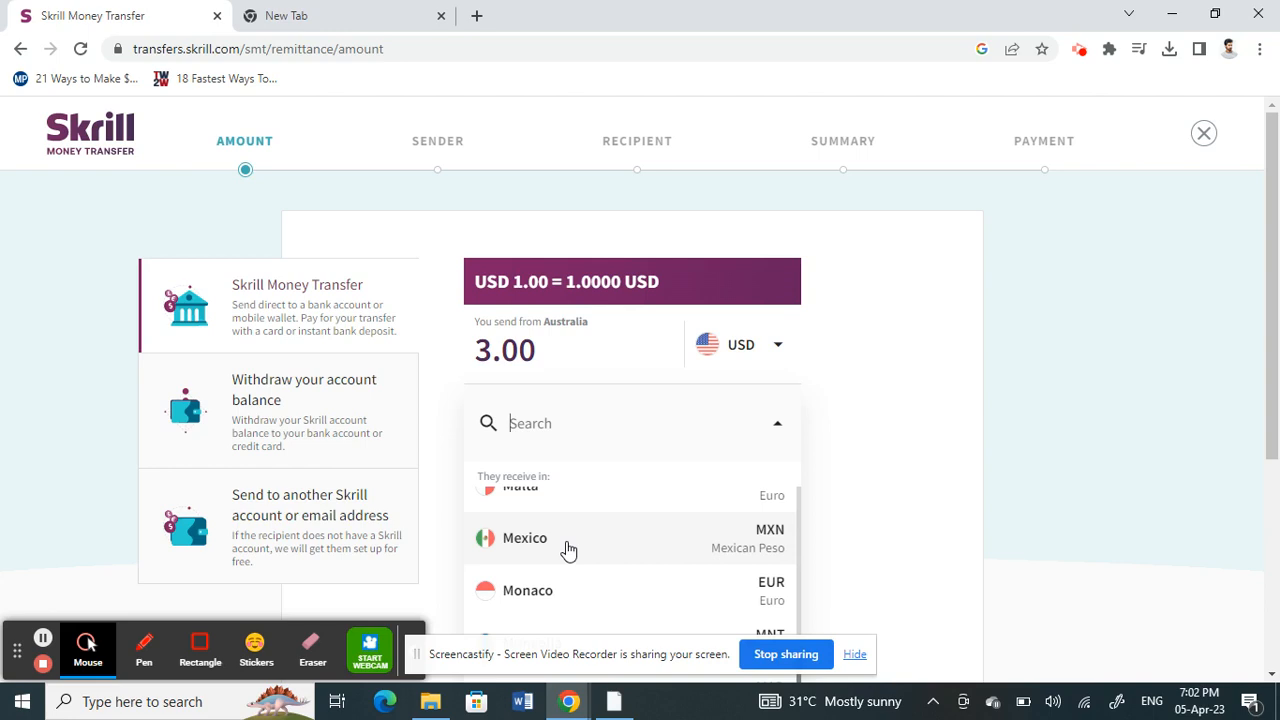
scroll("down", 3)
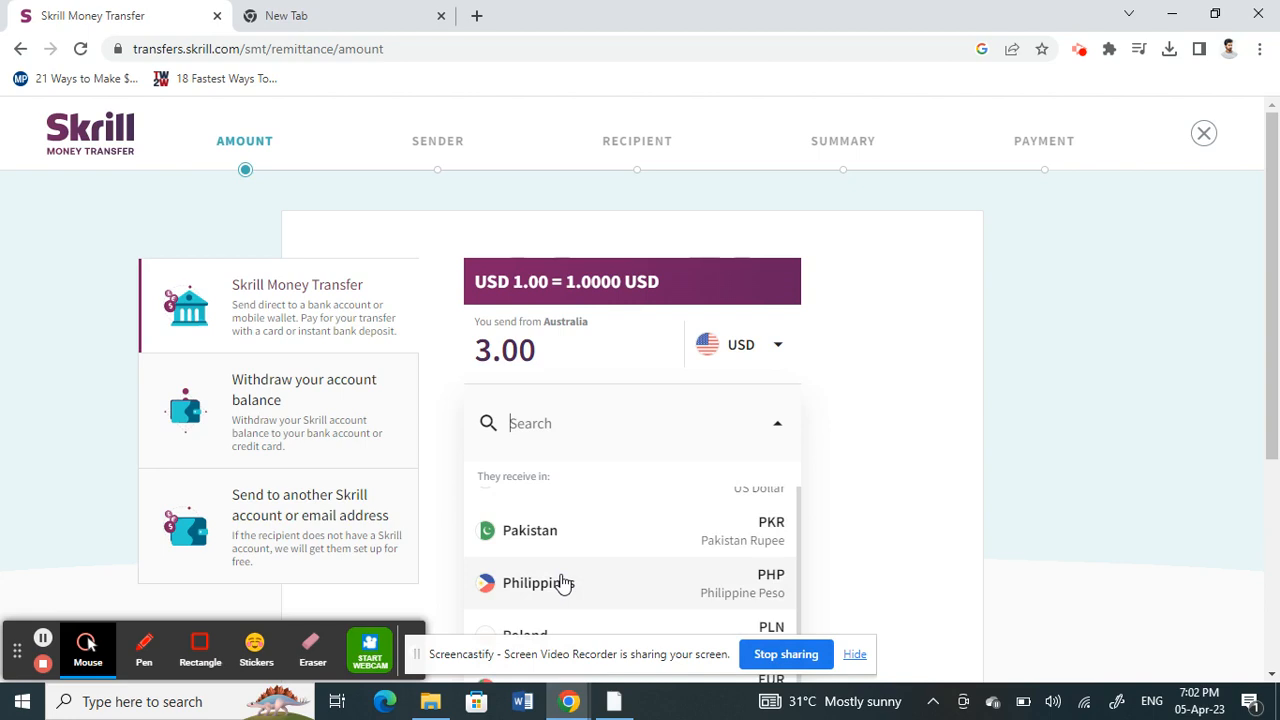
left_click(538, 583)
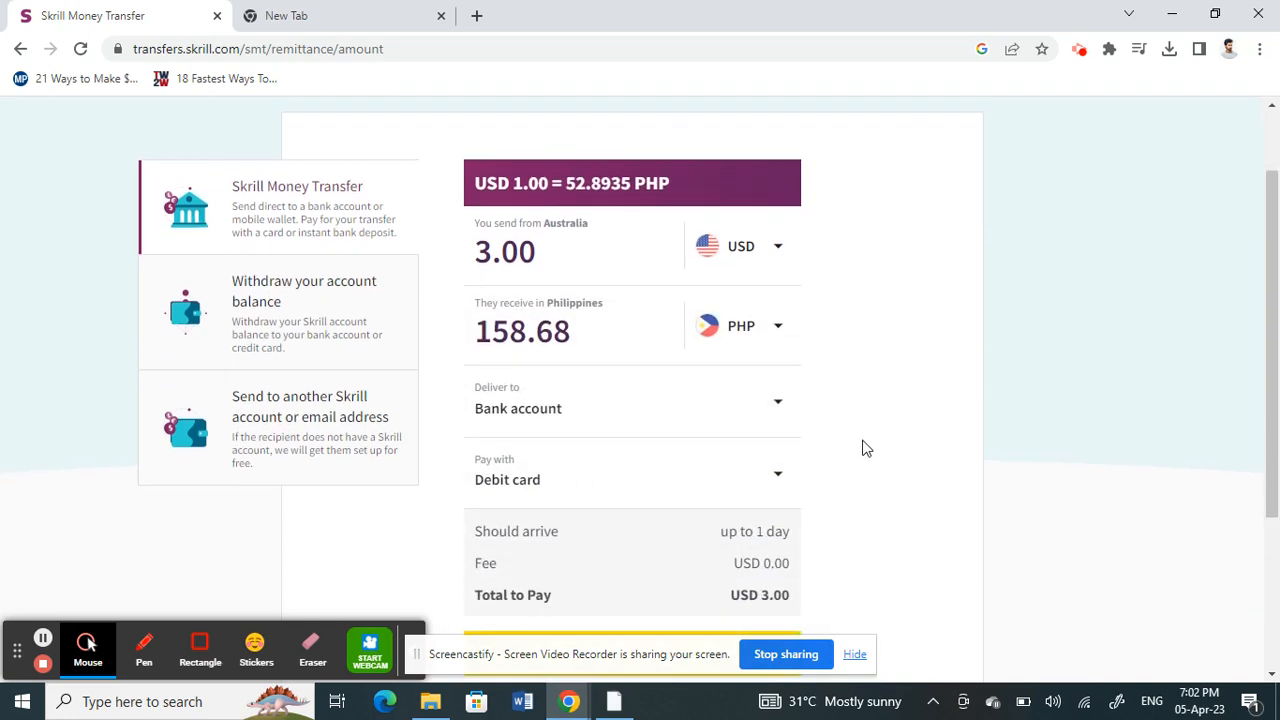
Set the delivery method to GCASH for instant arrival and review the form.
scroll("down", 3)
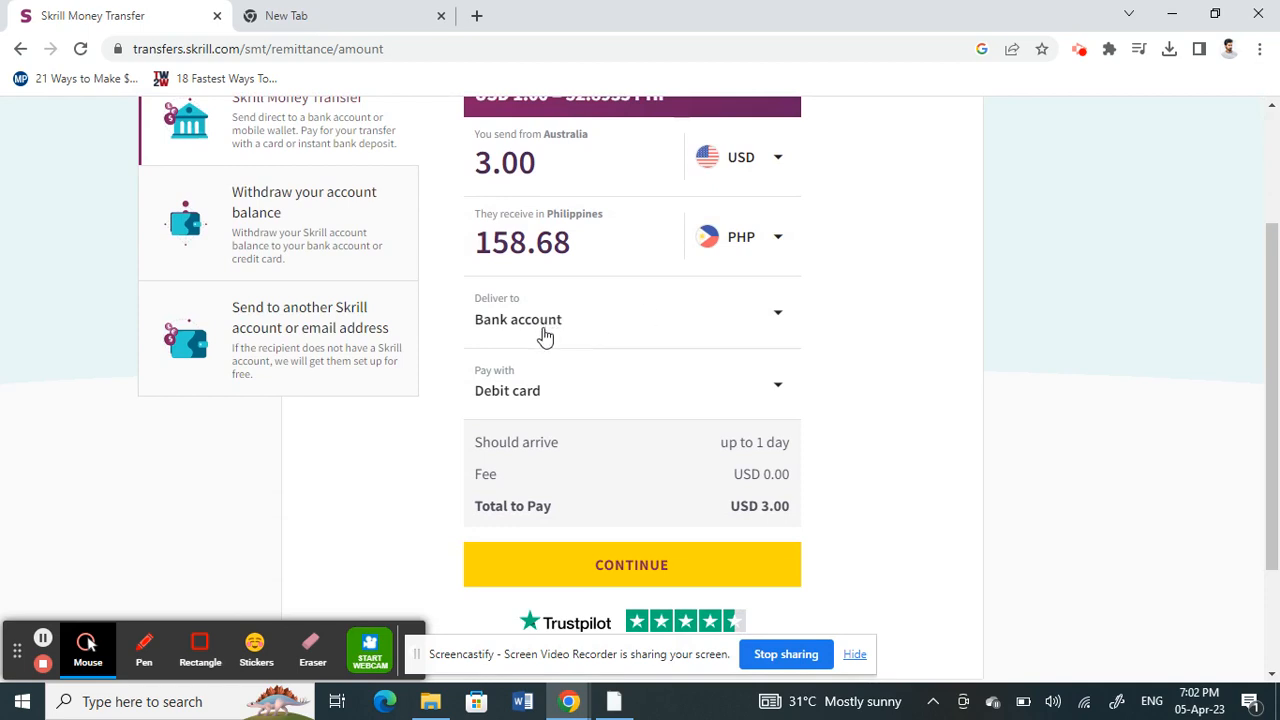
mouse_move(537, 325)
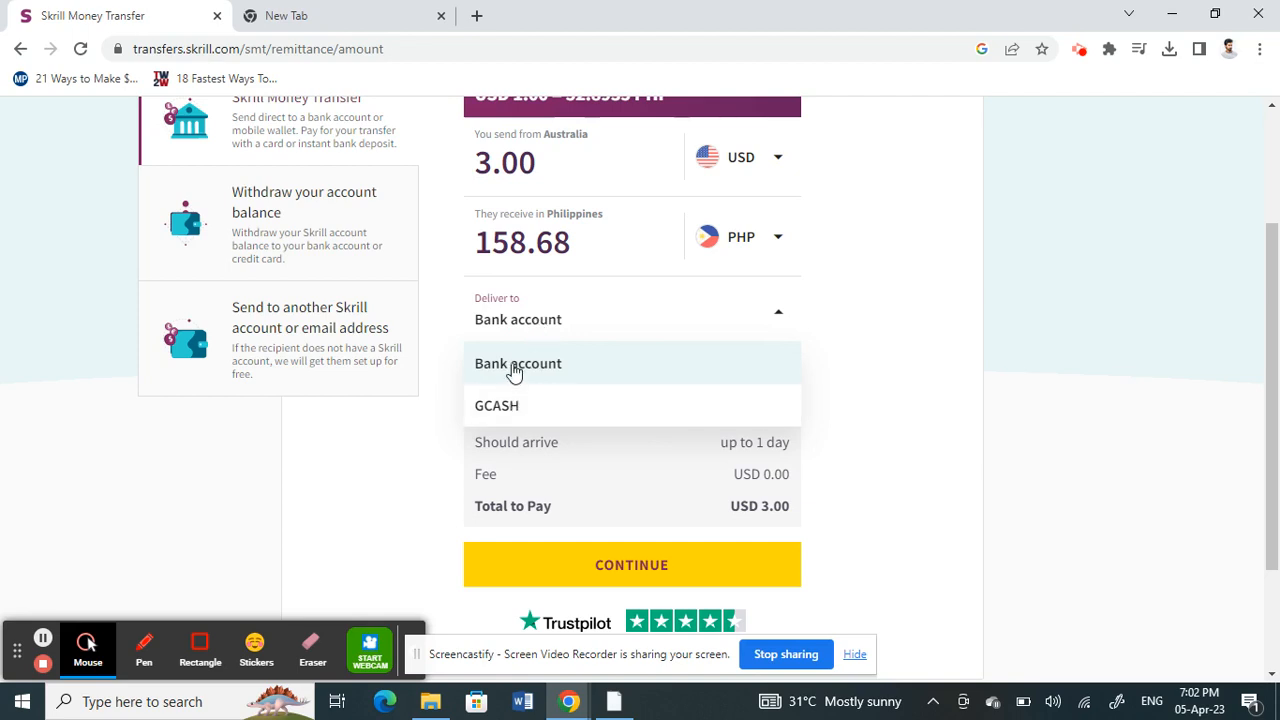
mouse_move(491, 410)
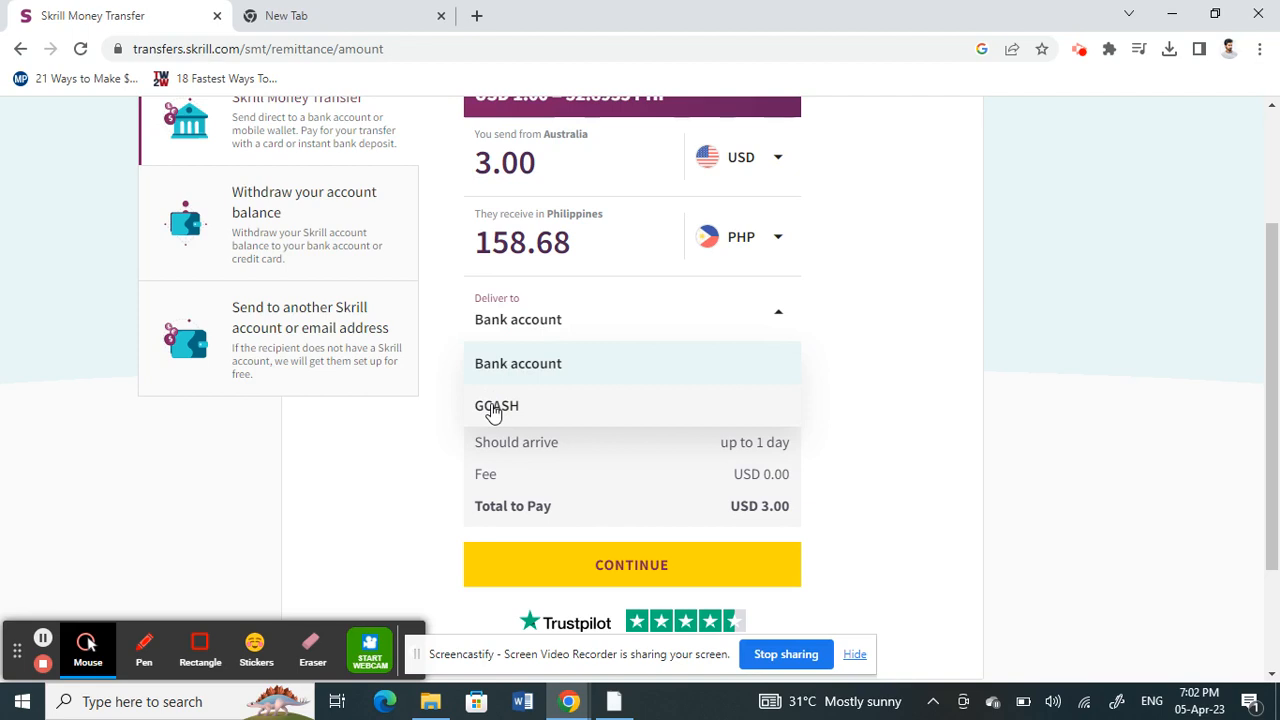
left_click(496, 406)
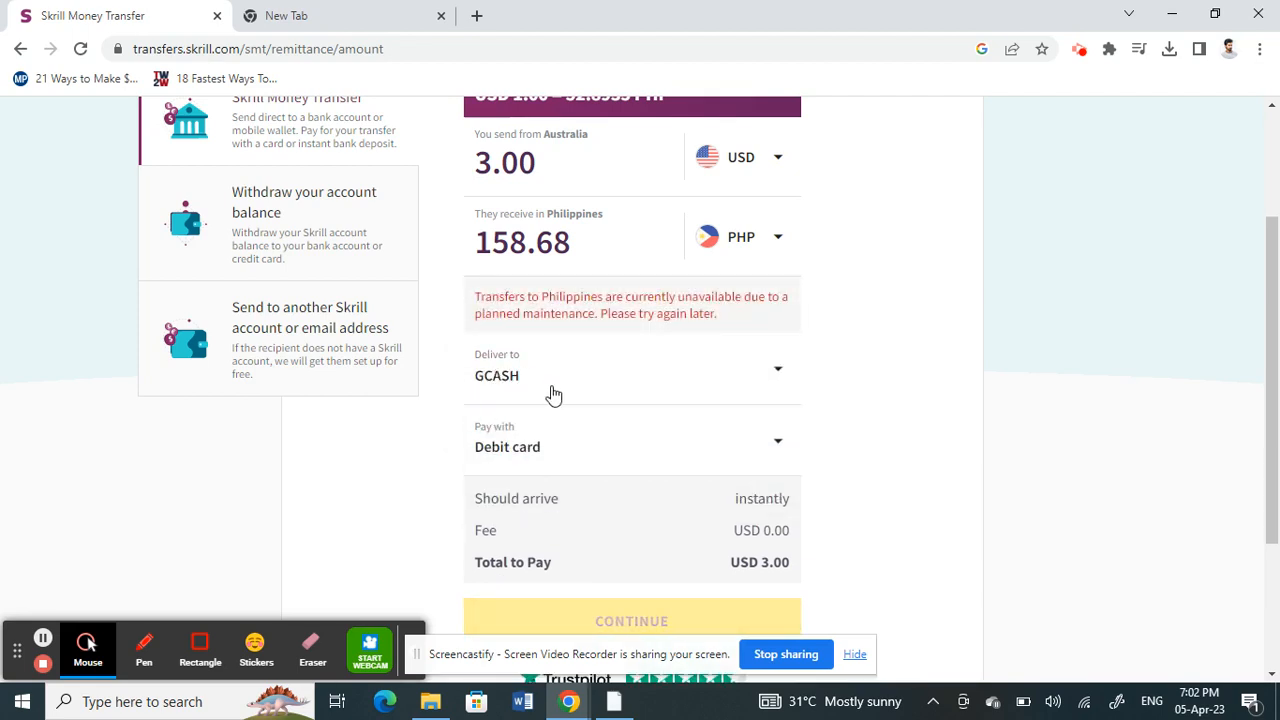
scroll("down", 3)
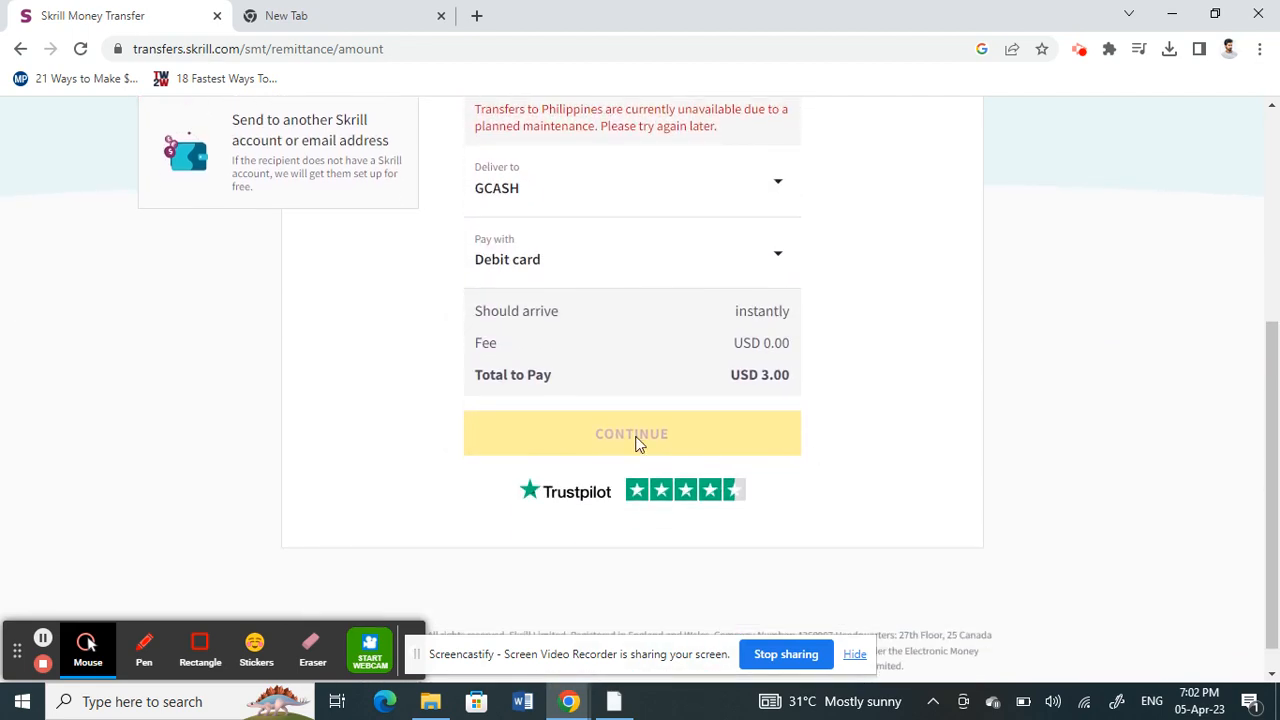
mouse_move(768, 303)
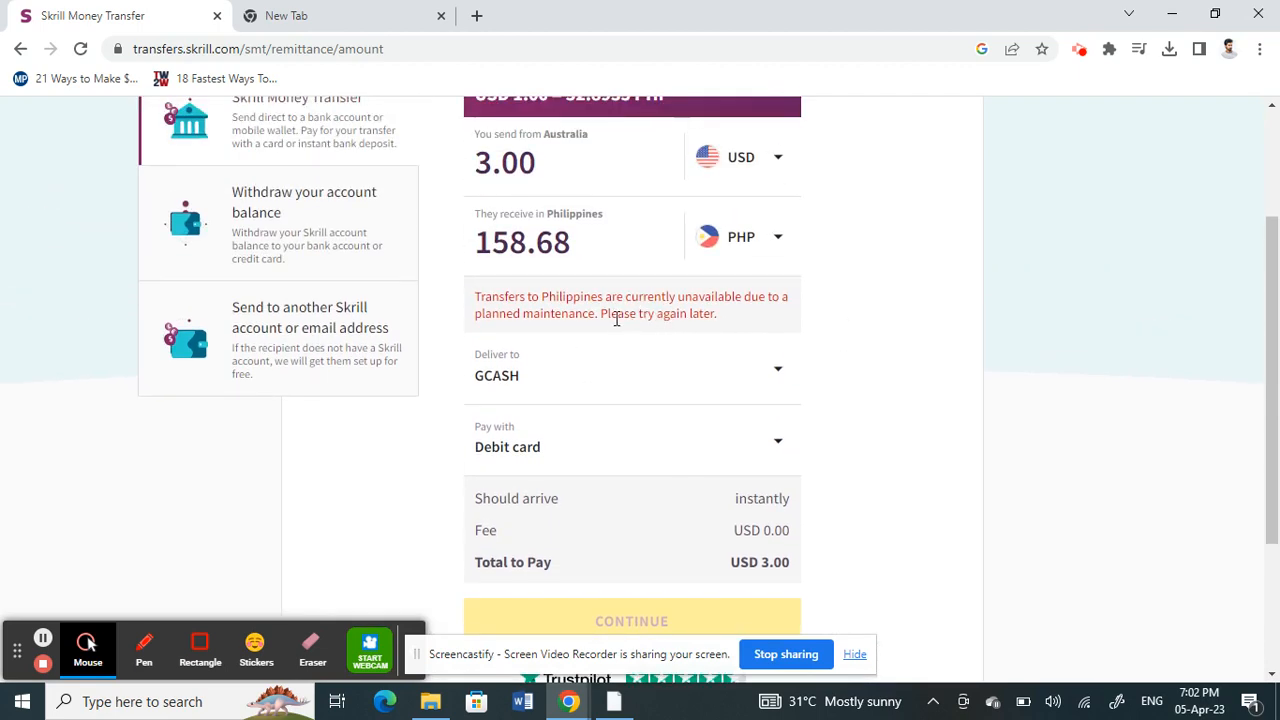
mouse_move(836, 372)
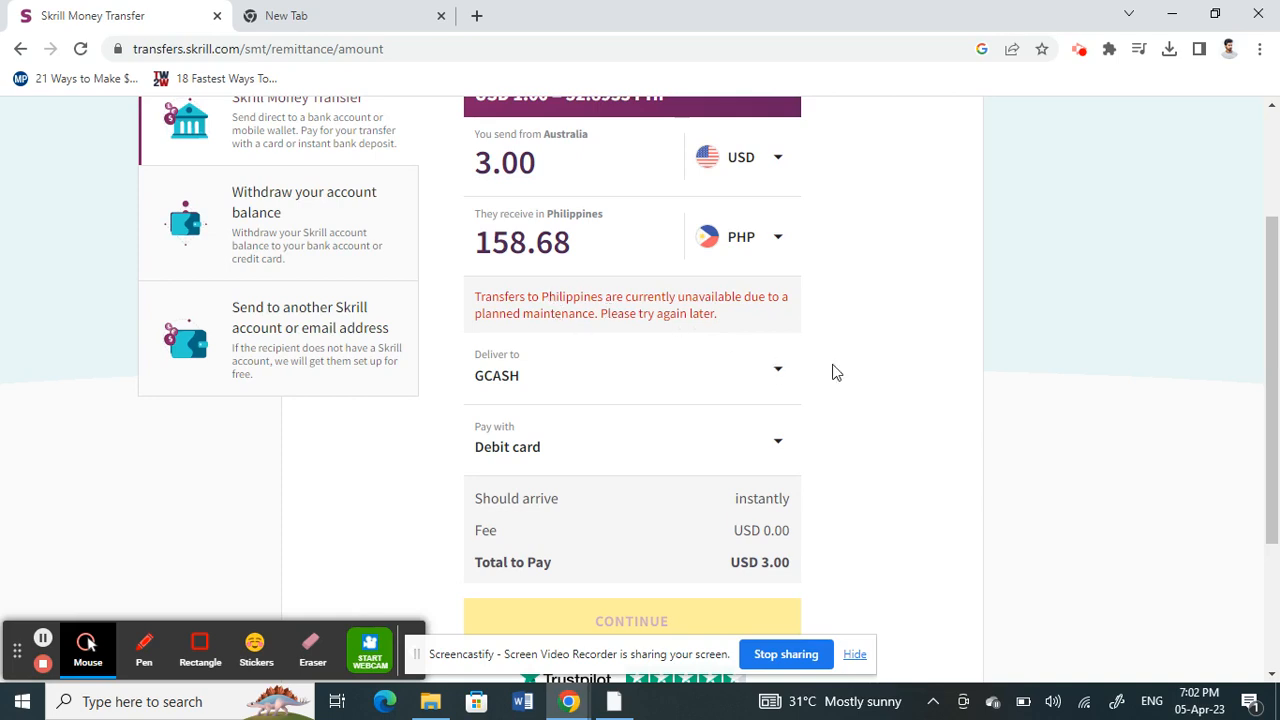
scroll("down", 3)
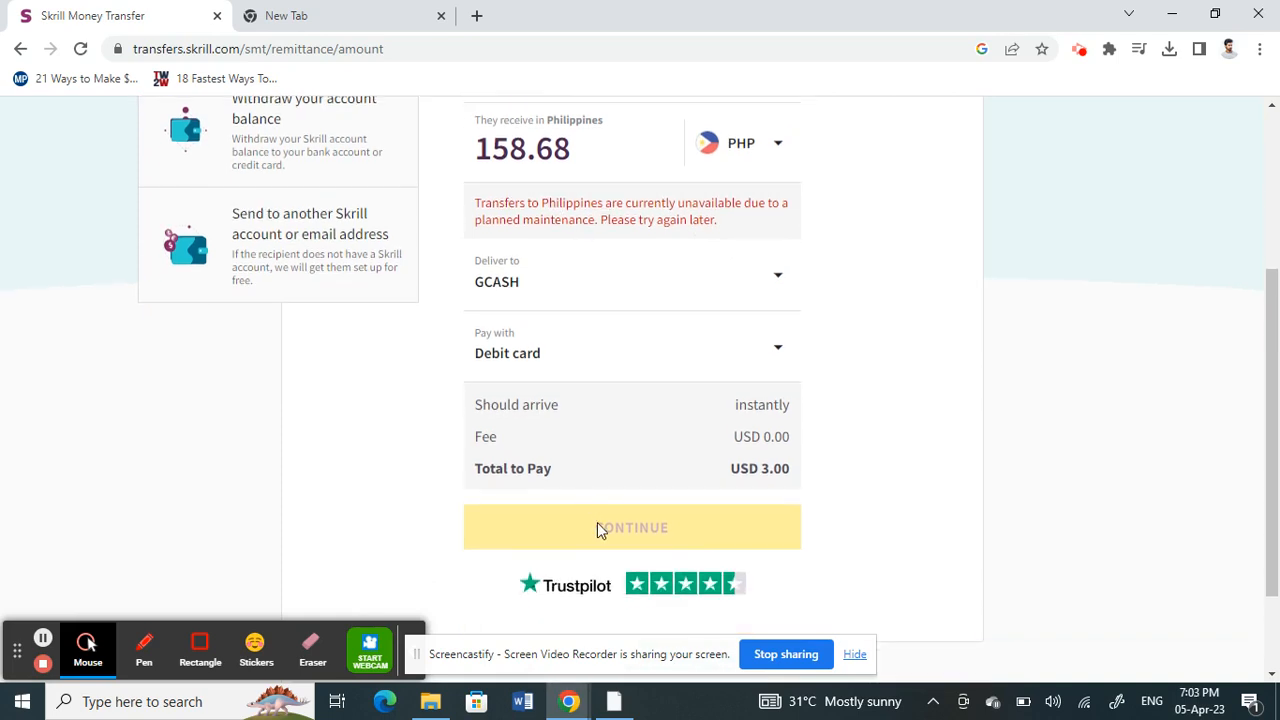
scroll("down", 3)
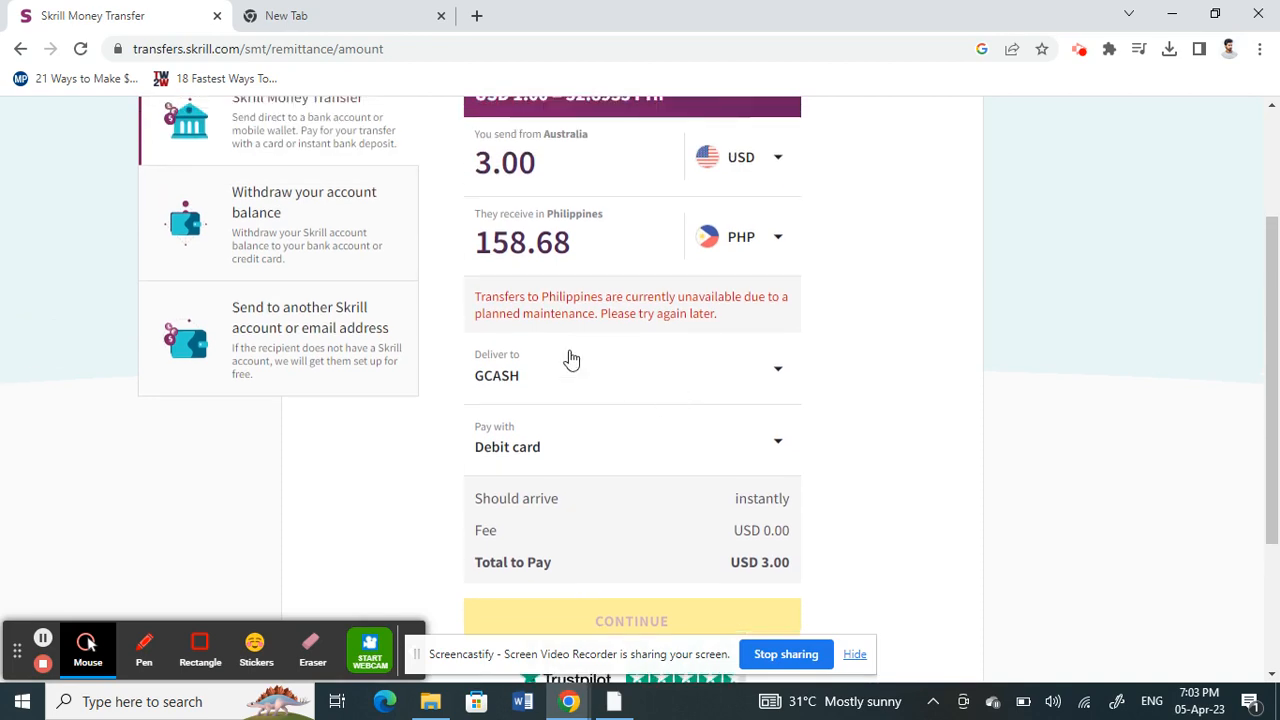
mouse_move(530, 390)
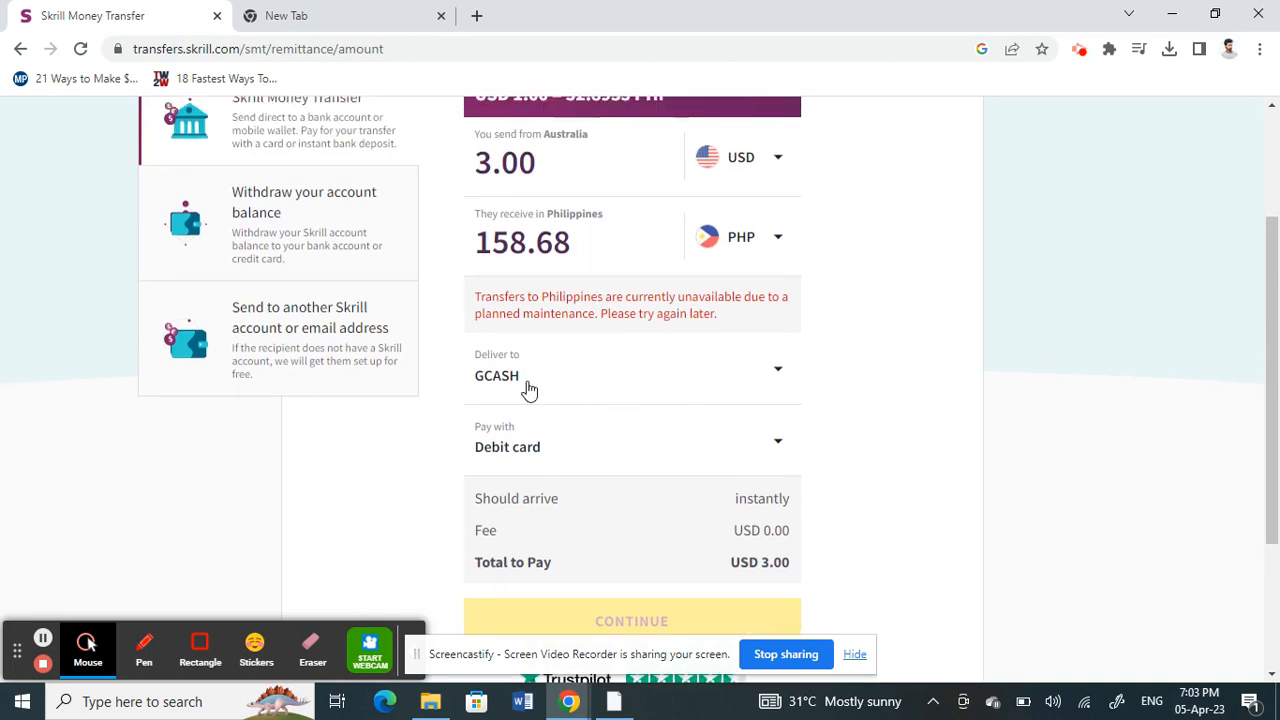
left_click(631, 368)
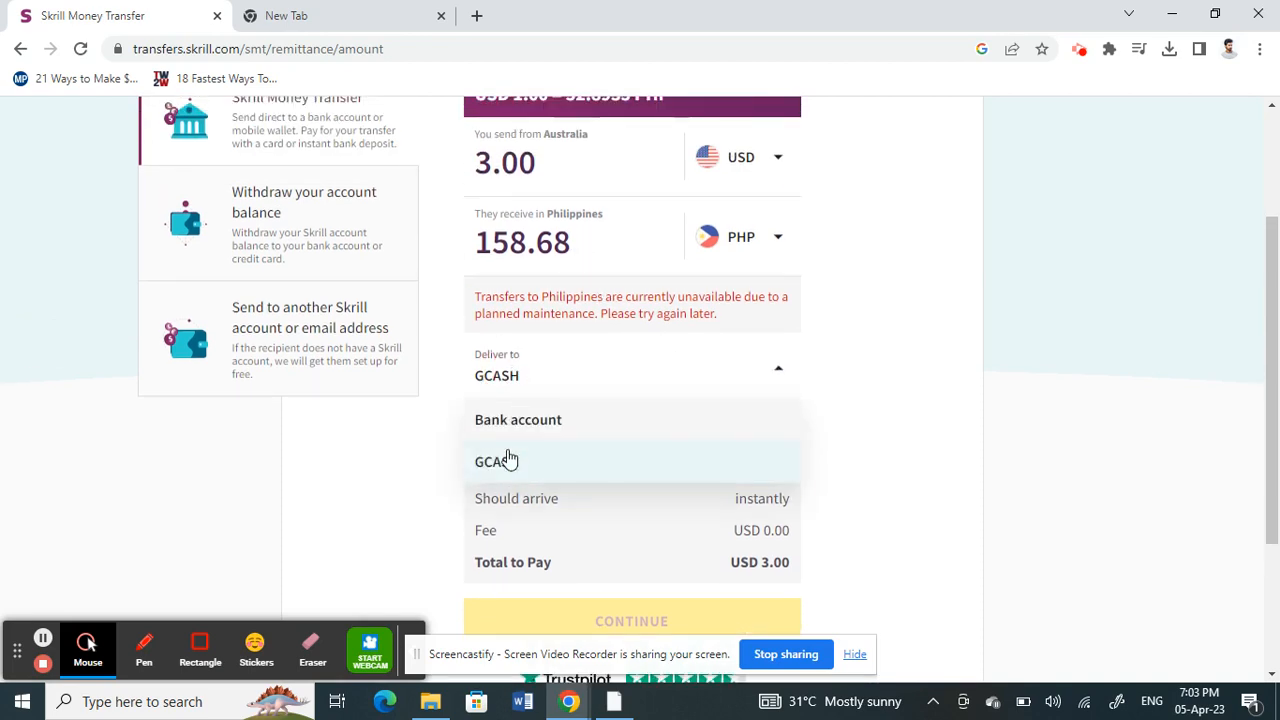
left_click(496, 461)
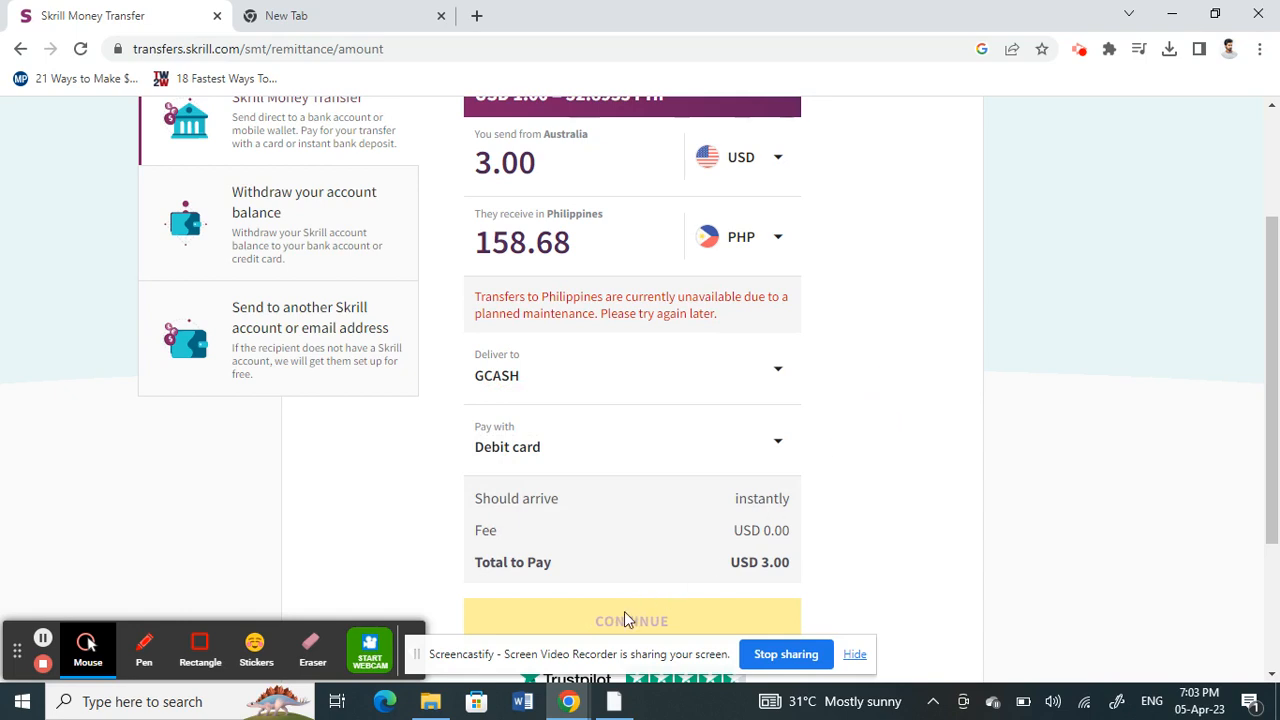
scroll("down", 3)
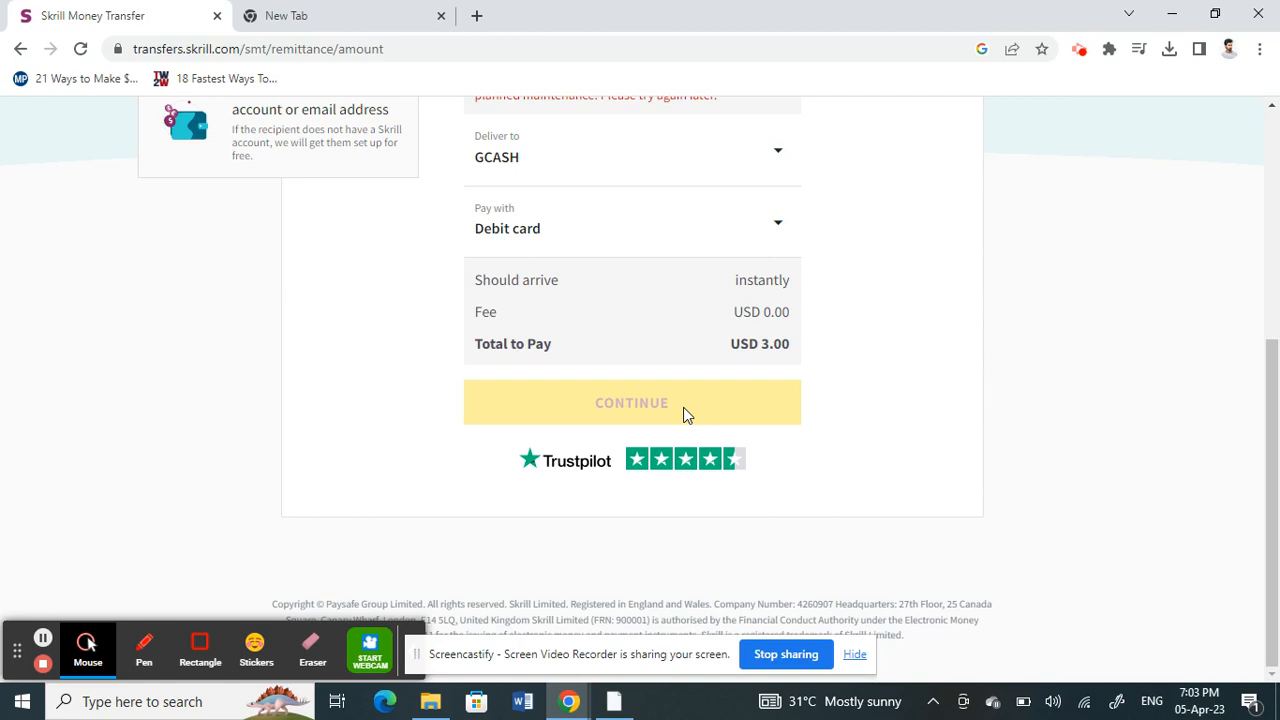
mouse_move(168, 298)
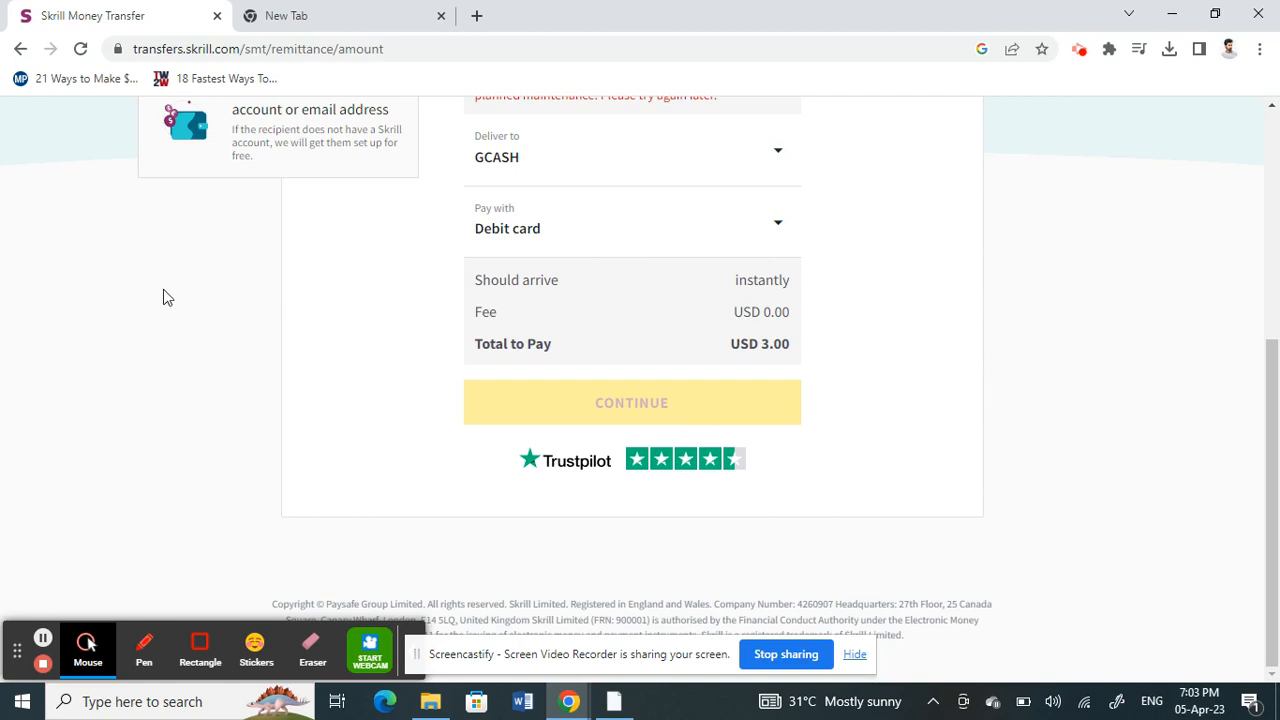
mouse_move(125, 523)
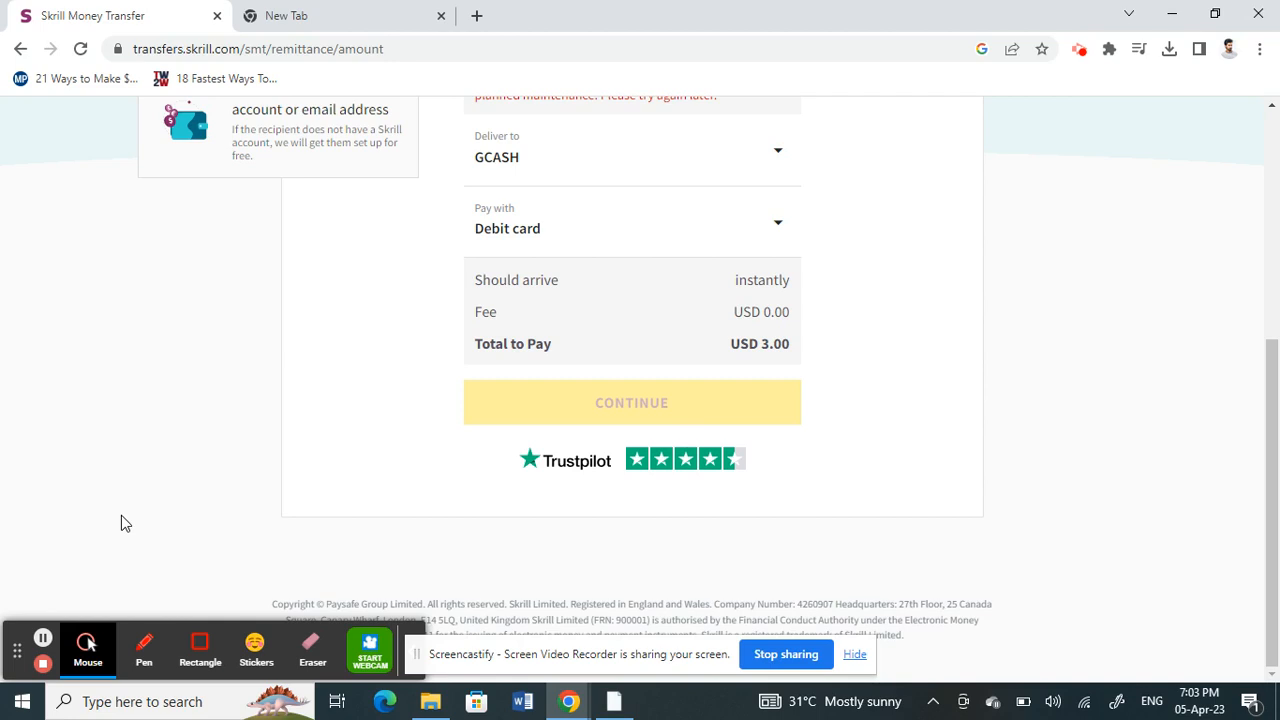